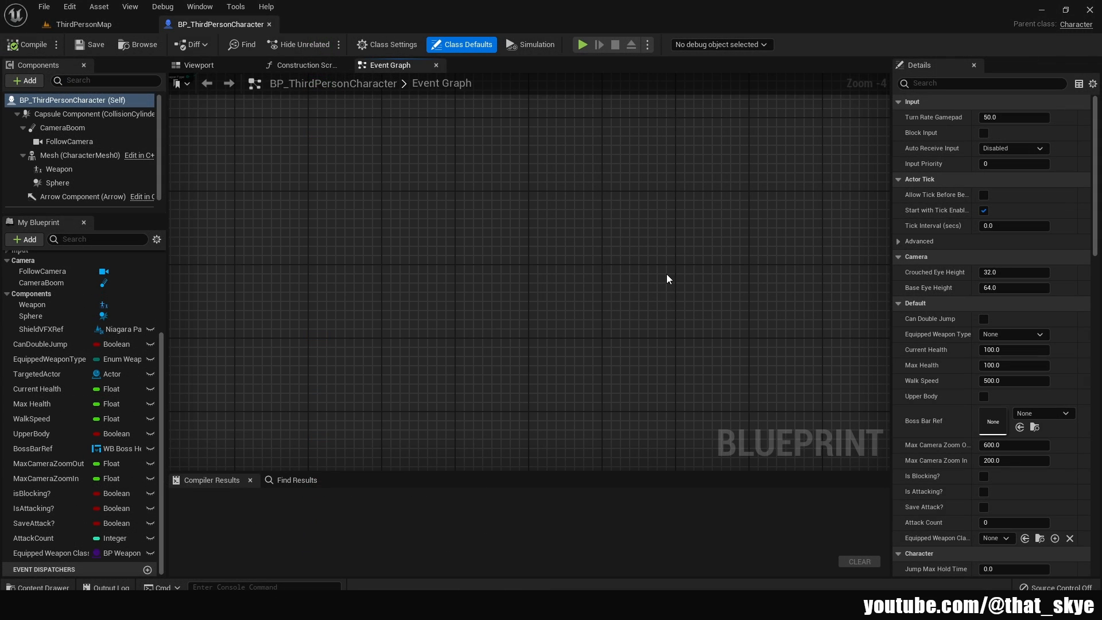
mouse_move(461, 307)
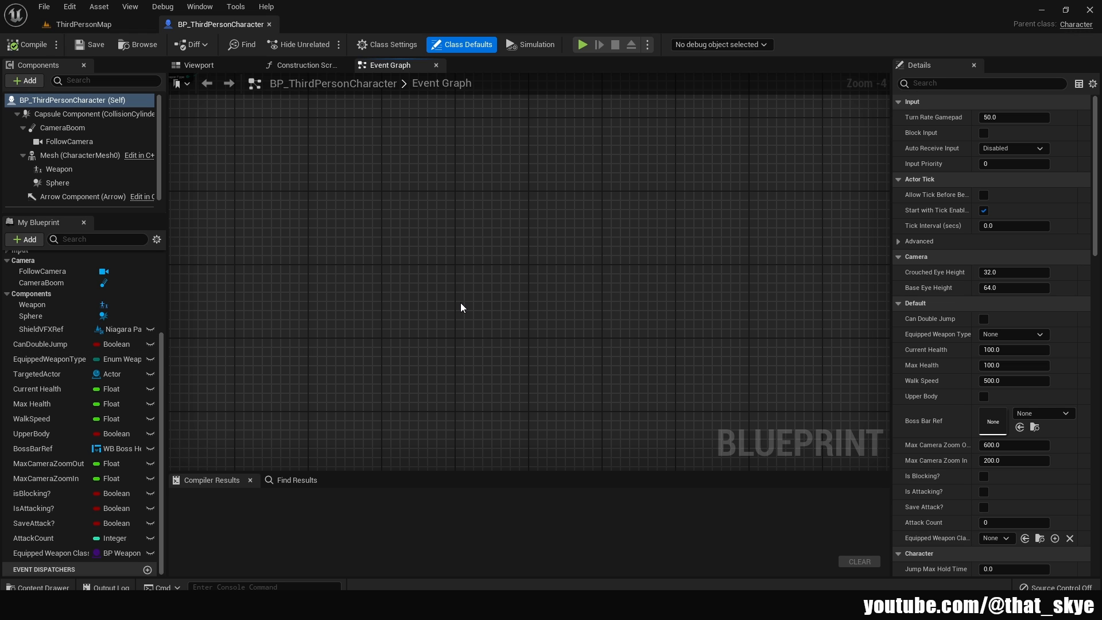
mouse_move(195, 374)
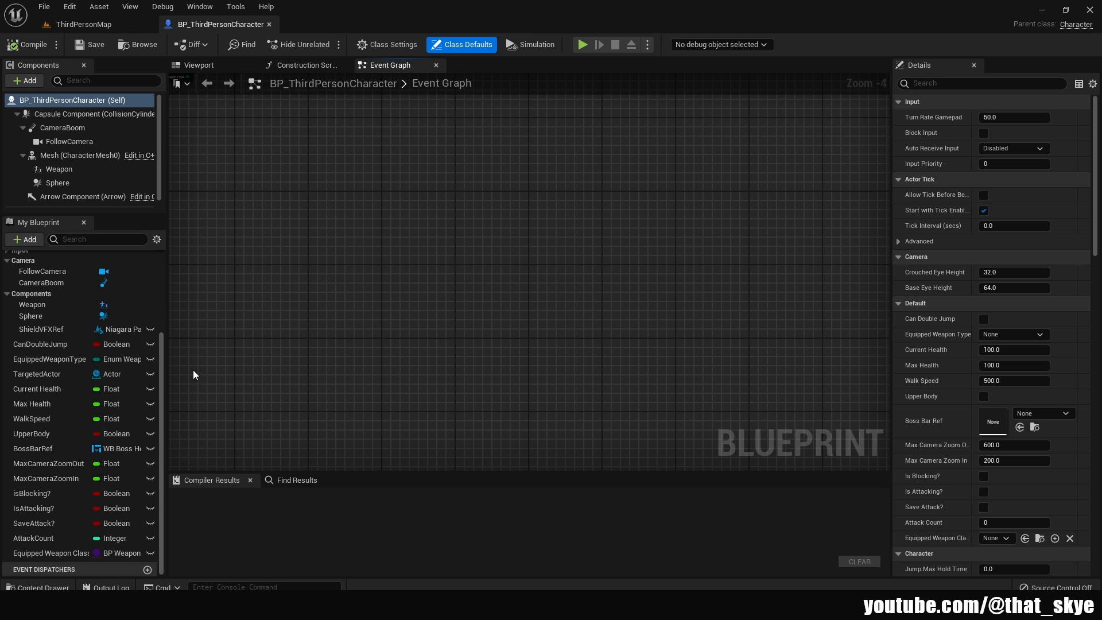
mouse_move(82, 310)
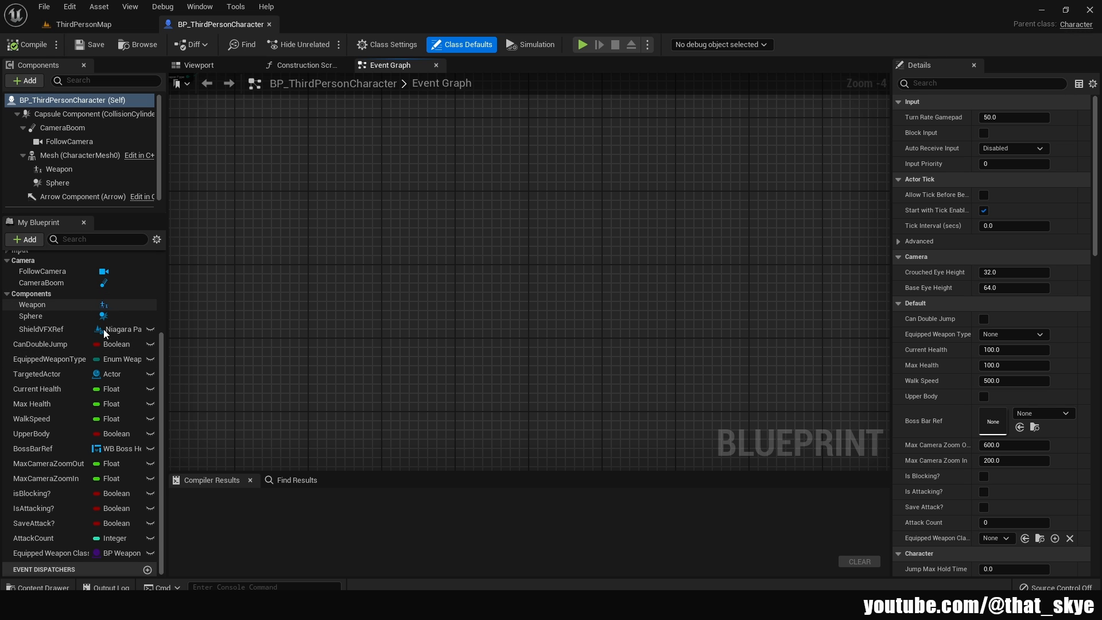
Step: Review the existing variable categories, then file Current Health under a new 'Health System' category
click(40, 343)
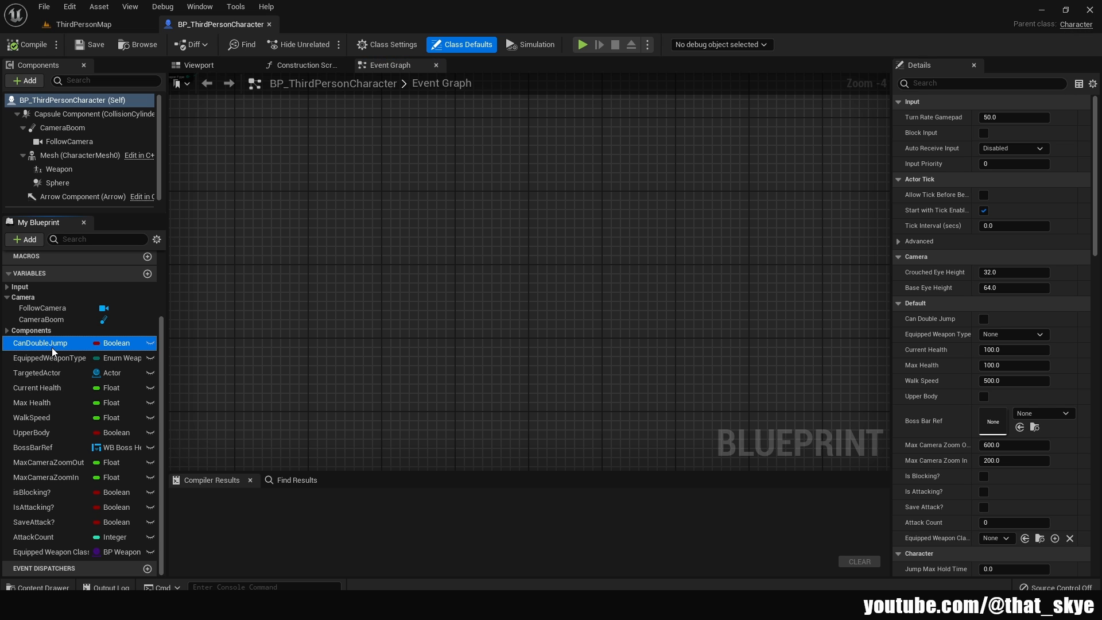
click(40, 343)
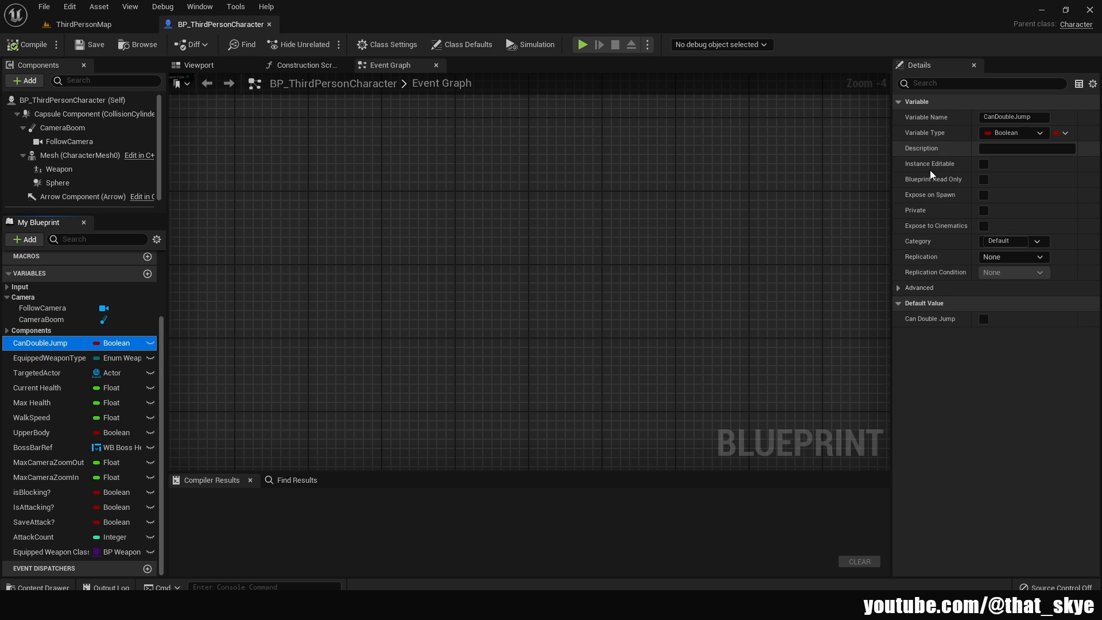
click(1036, 241)
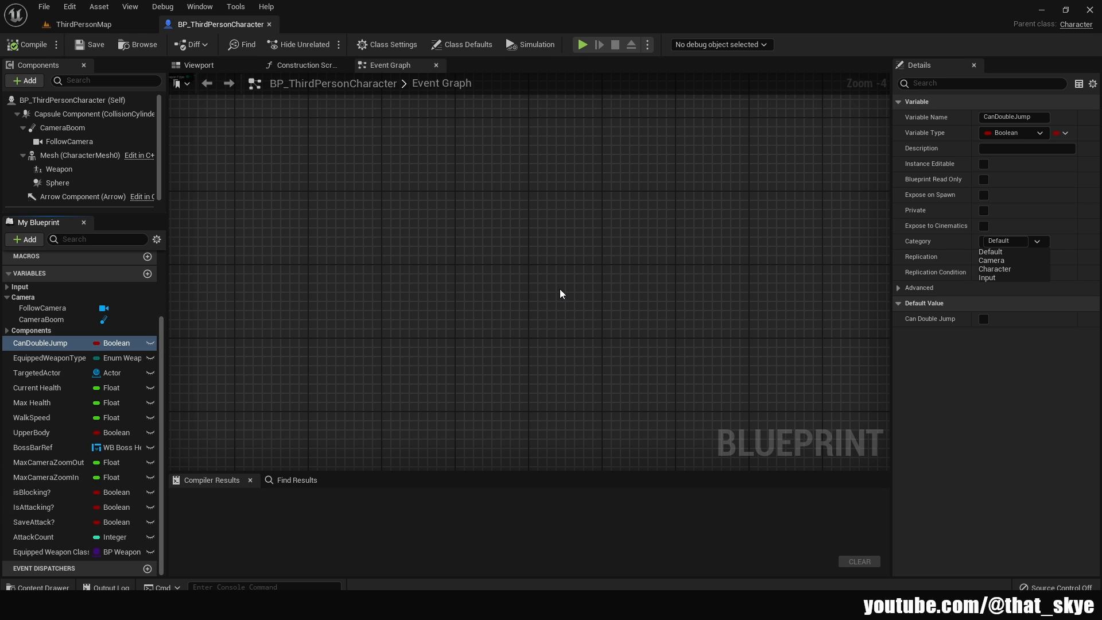
mouse_move(572, 287)
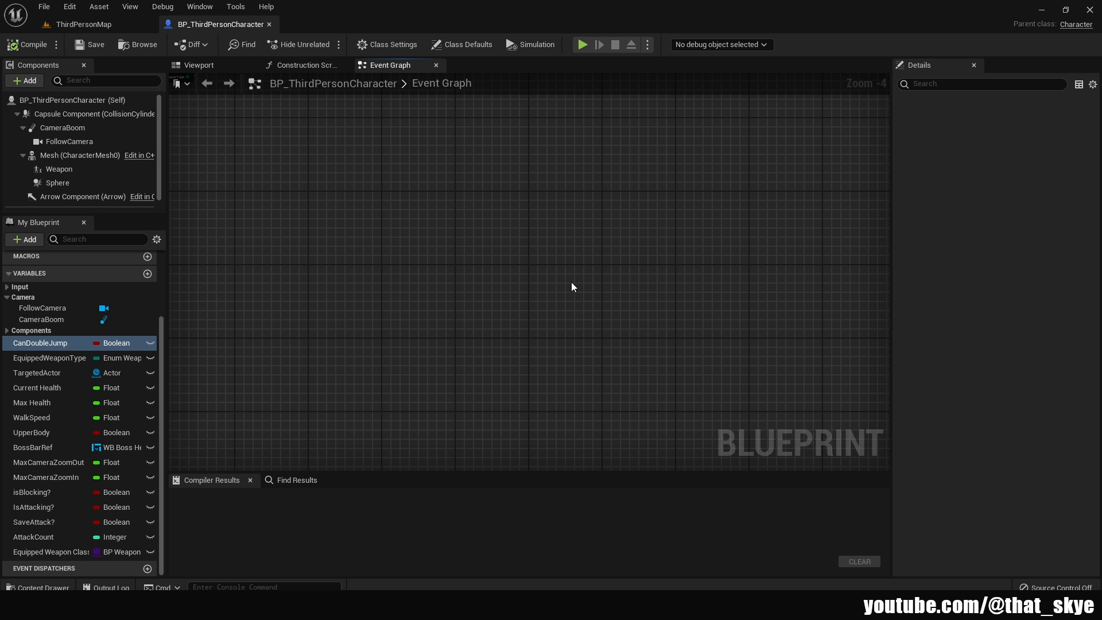
click(37, 387)
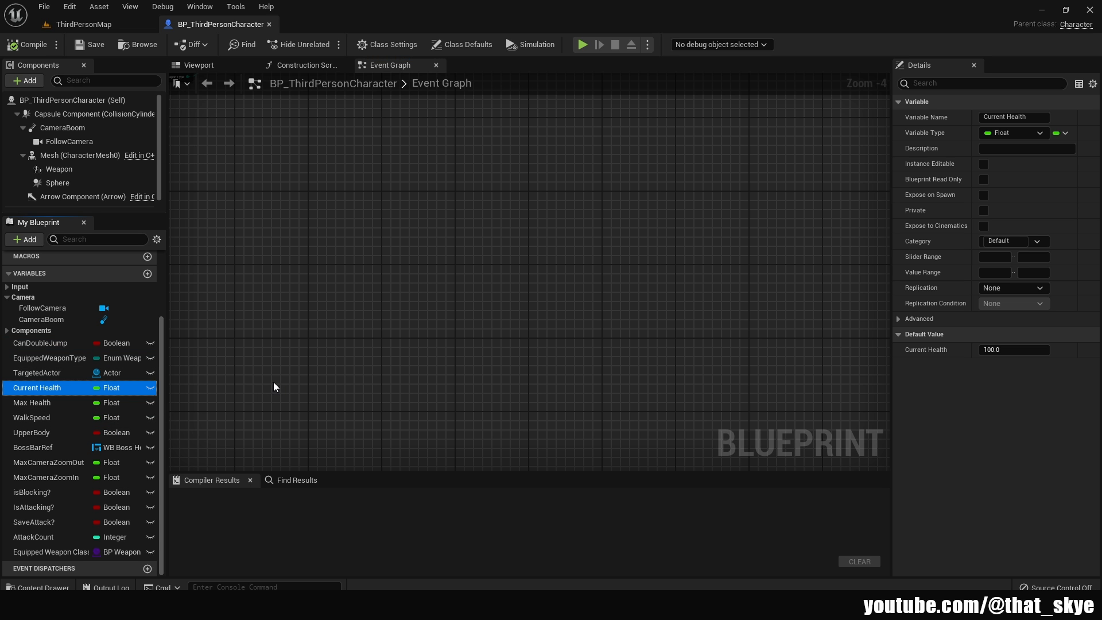
mouse_move(693, 360)
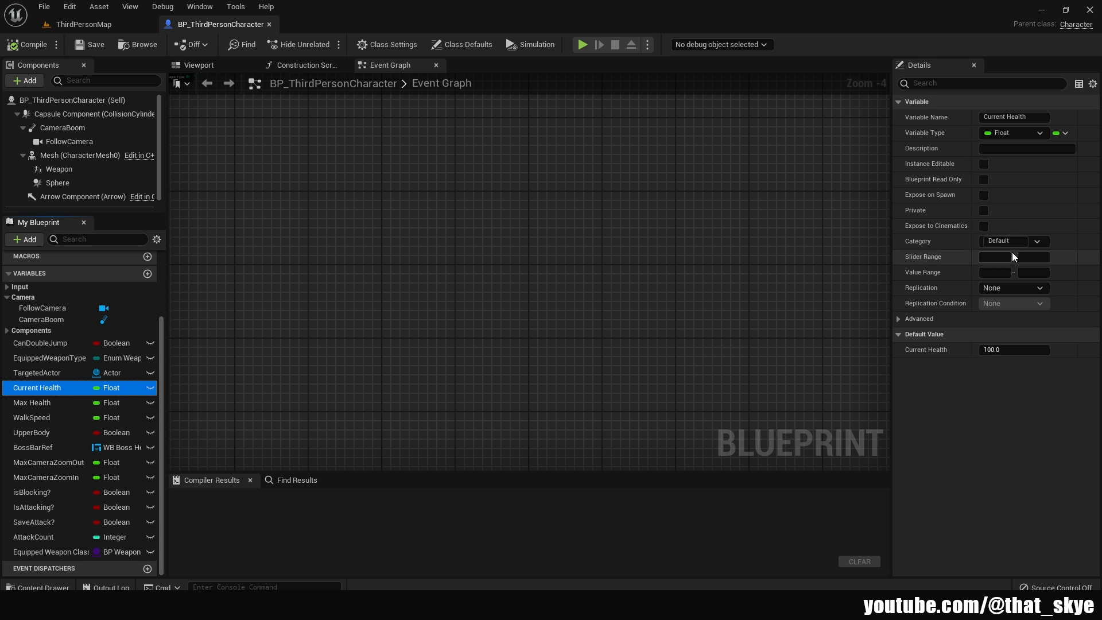
mouse_move(1012, 241)
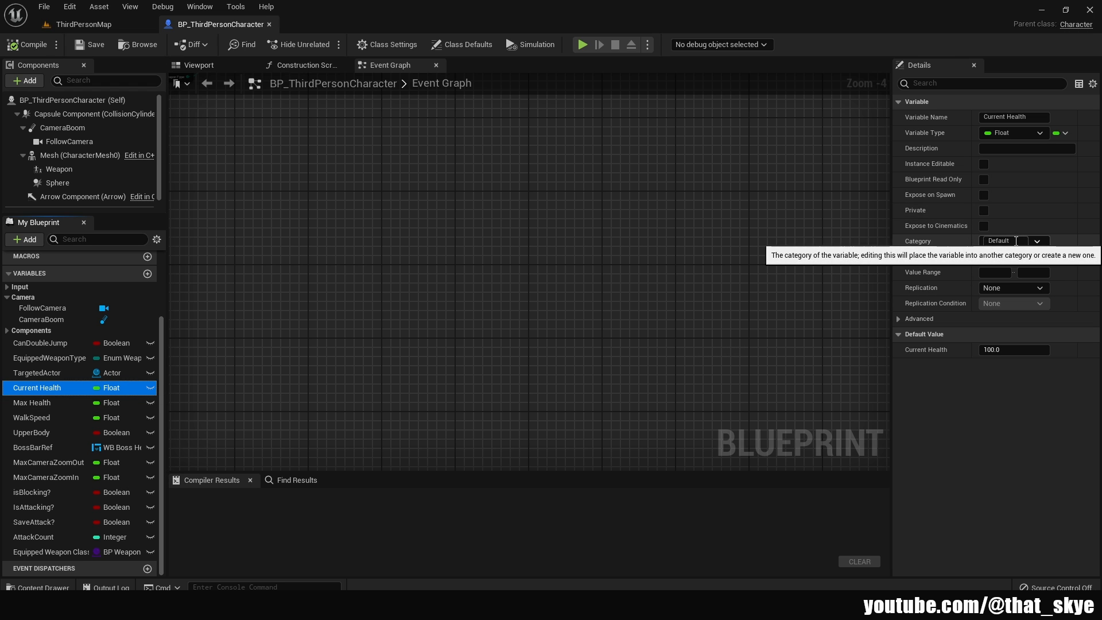
click(998, 240)
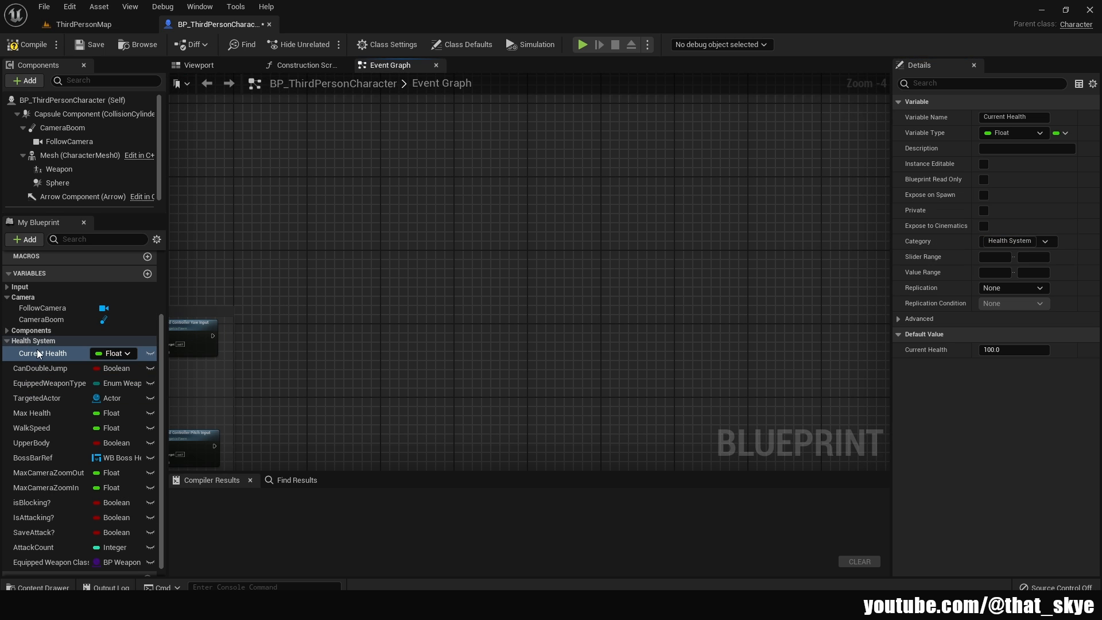
Step: Assign Max Health to the existing Health System category from the Category dropdown
click(32, 413)
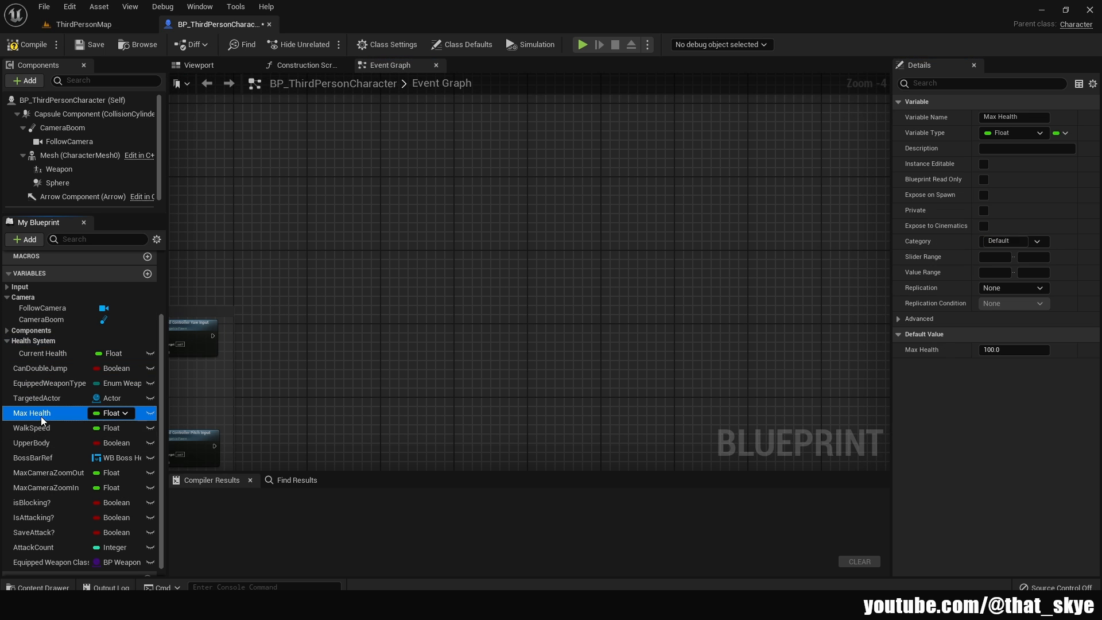
click(1035, 241)
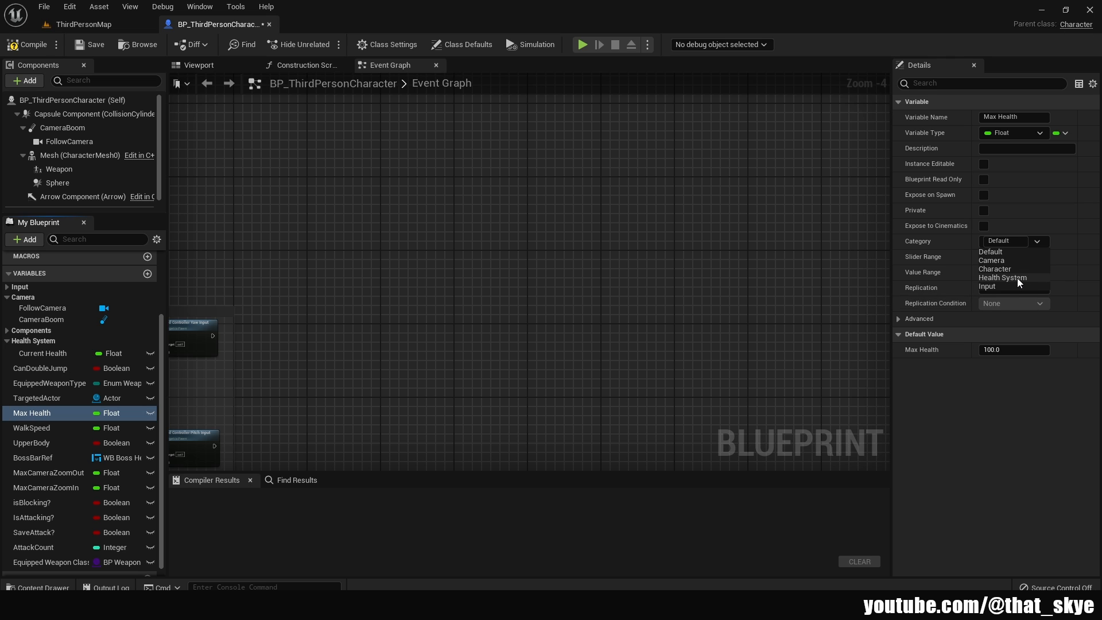
mouse_move(1028, 284)
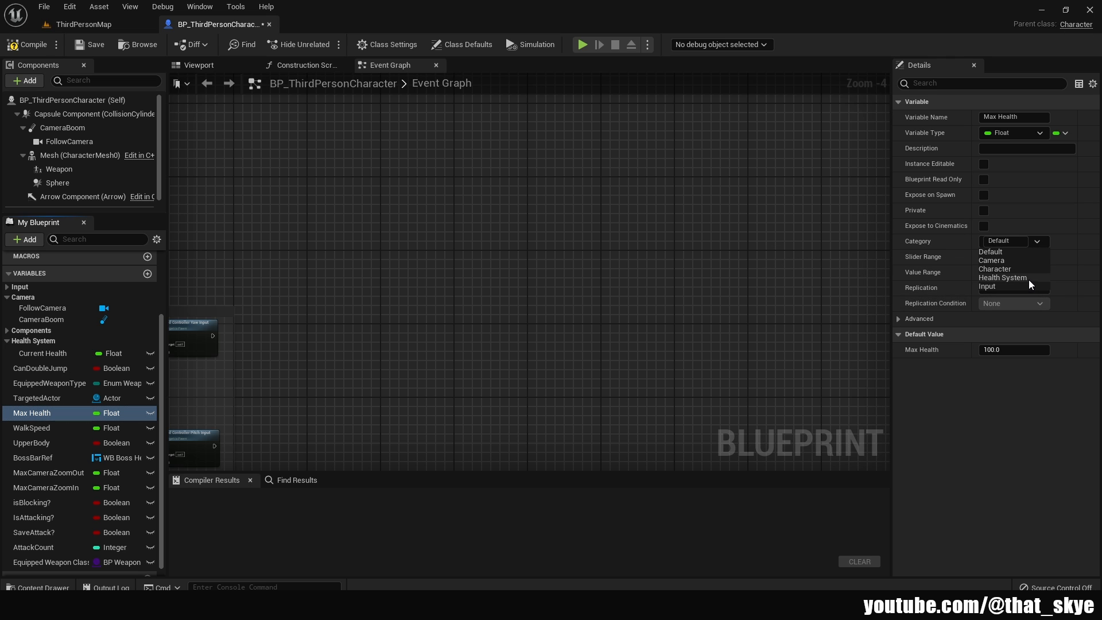
click(1002, 276)
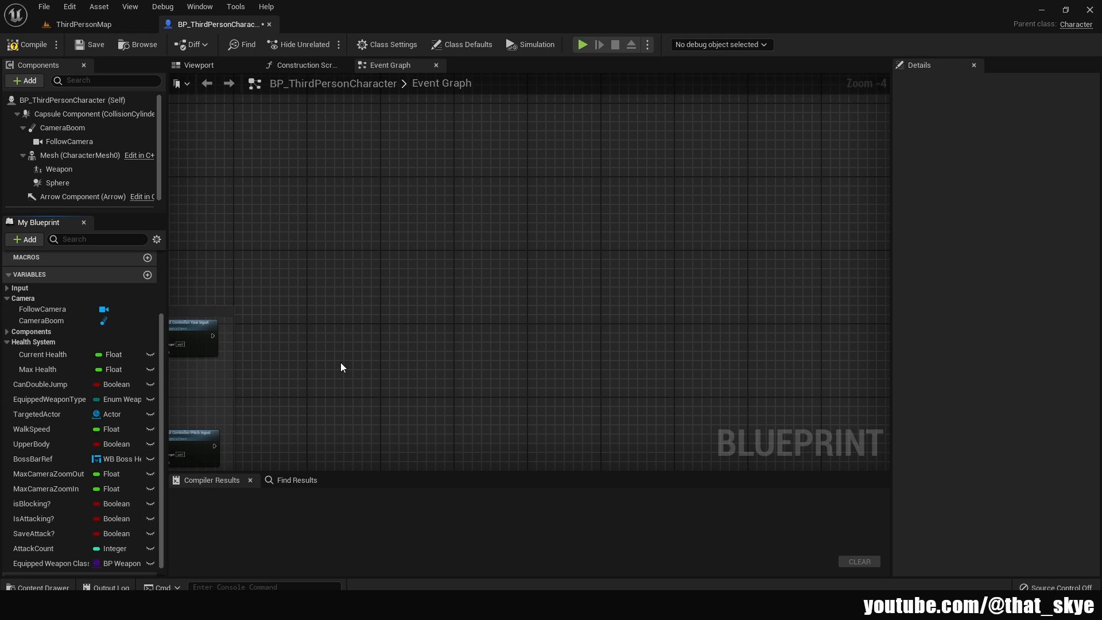
Step: Pick WalkSpeed from the variable list and move it into the Health System category
click(33, 341)
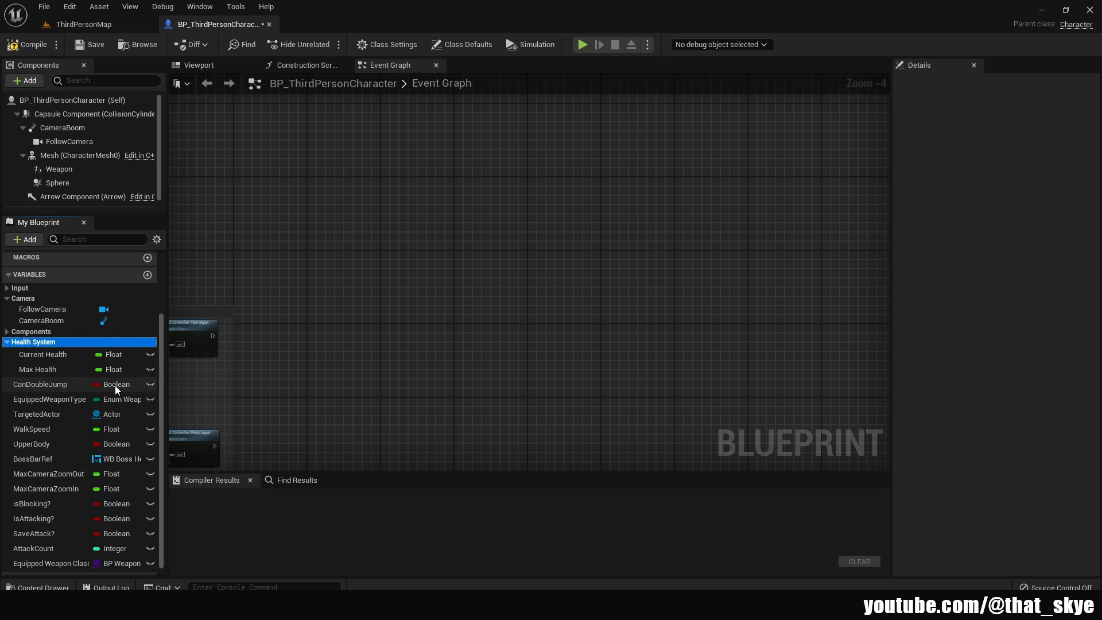
click(49, 399)
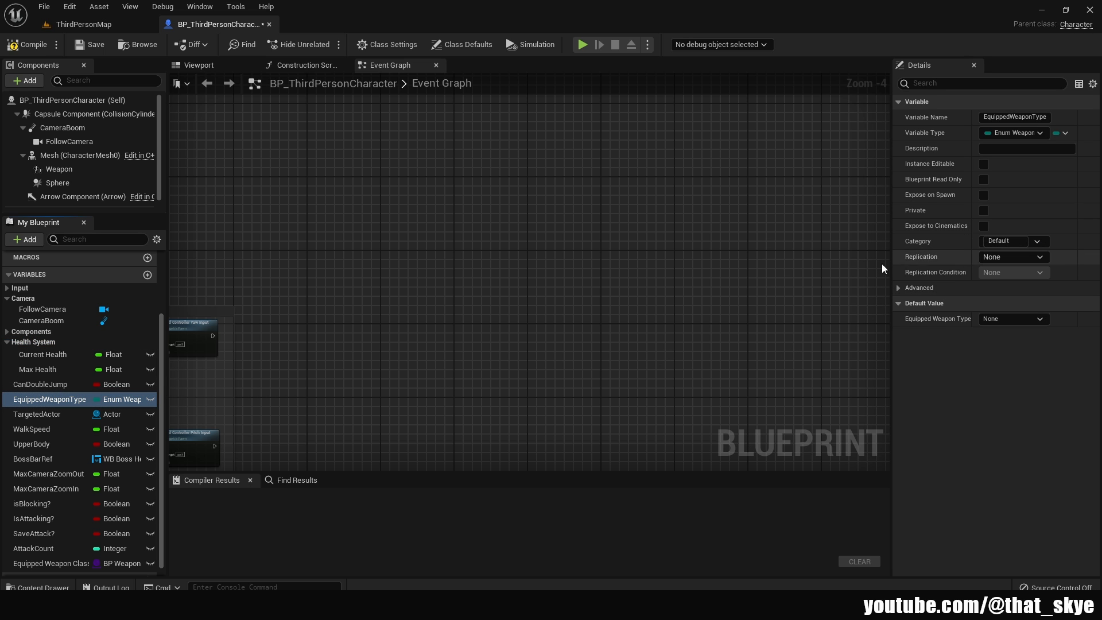
click(31, 428)
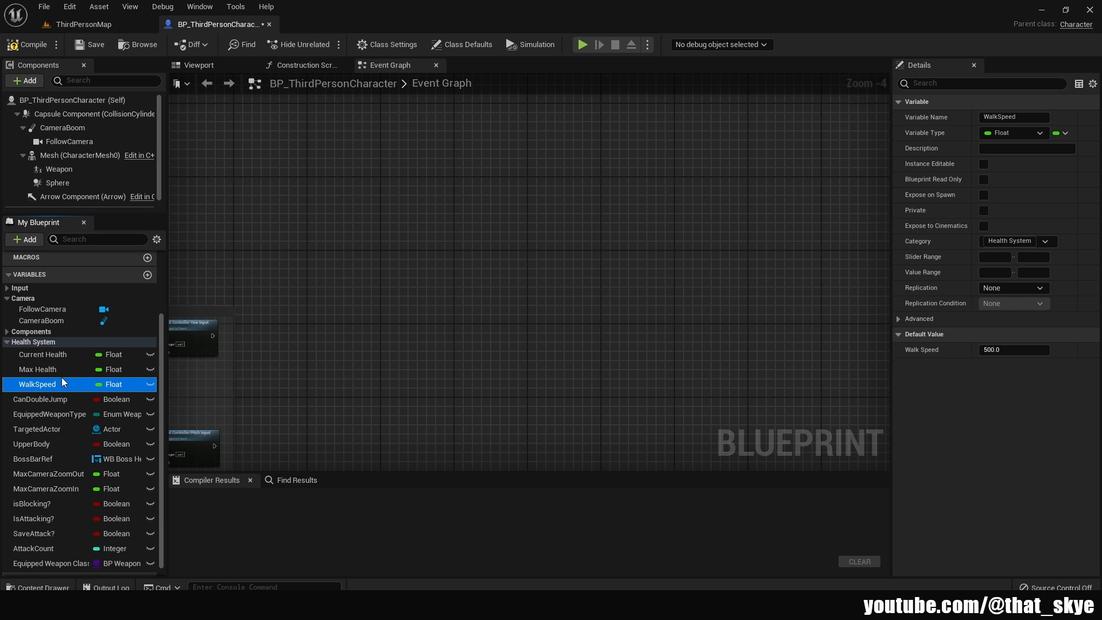
mouse_move(33, 342)
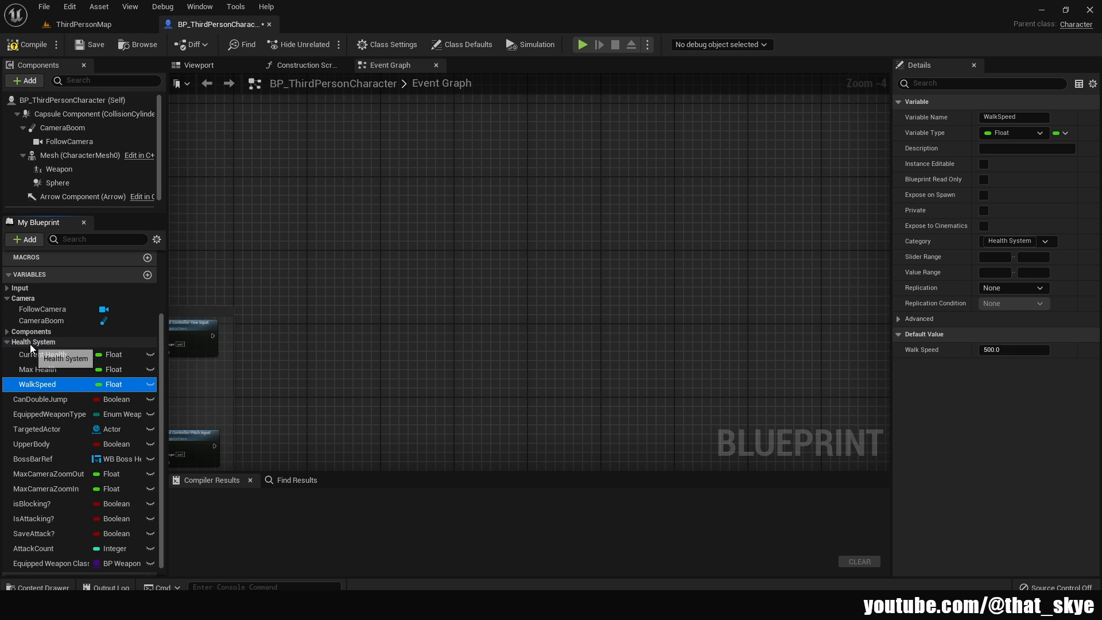
click(32, 444)
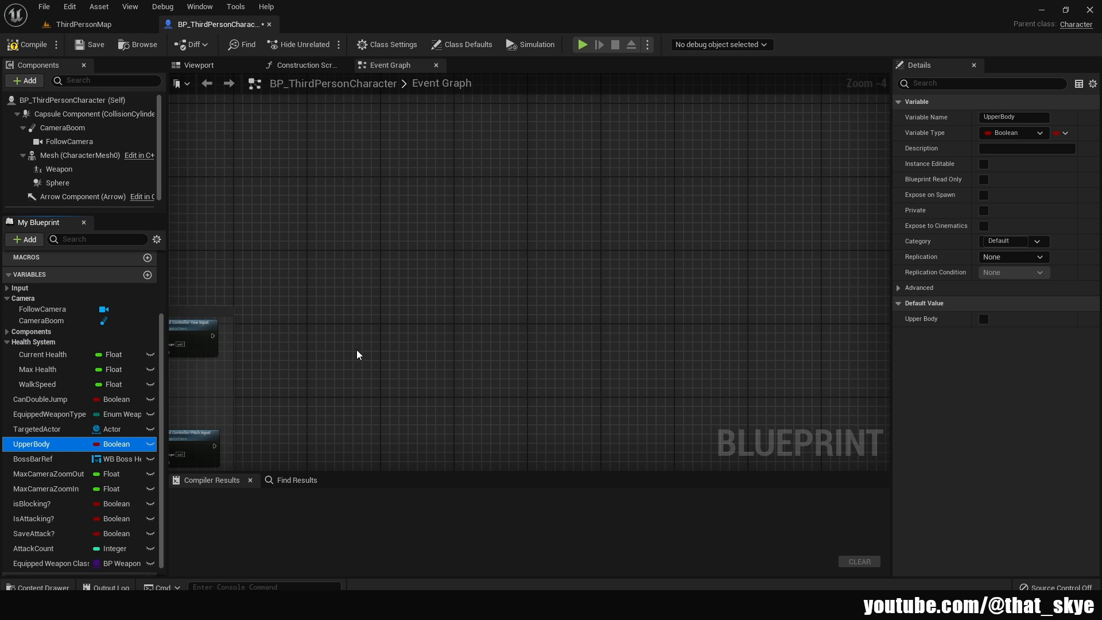